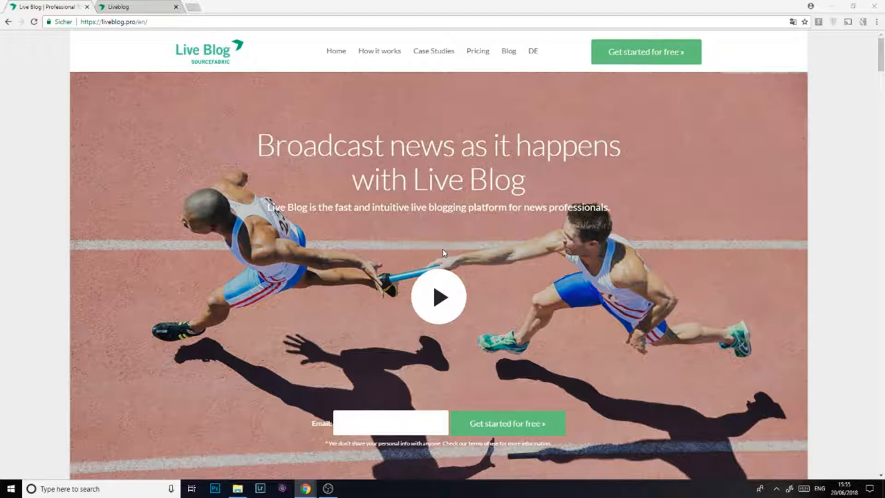
Bring up the editor for the 'Live World-Cup Football: Switzerland V. Brazil' blog.
left_click(138, 6)
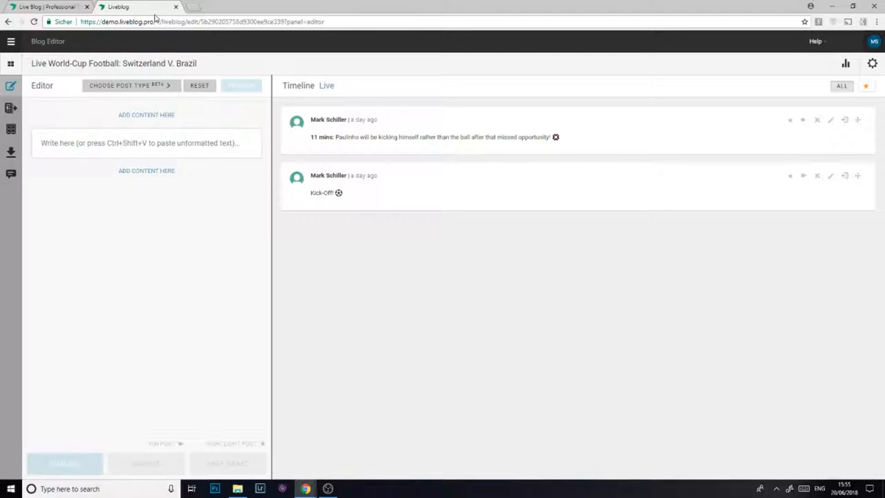
Draft a Scorecard post with Brazil 1 at home and Switzerland 0 away.
left_click(128, 86)
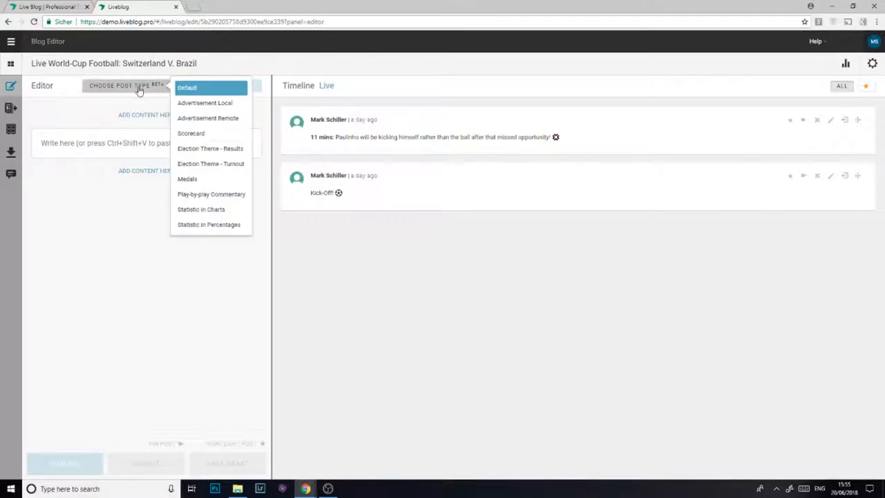
left_click(191, 133)
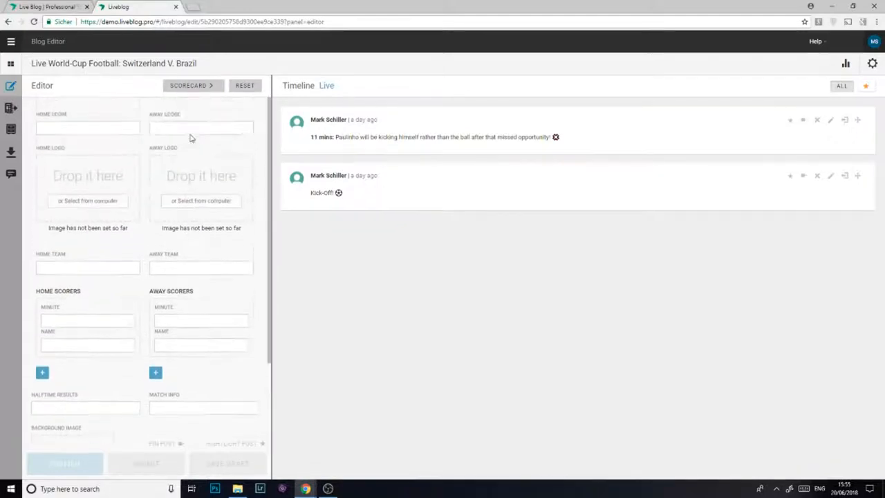
type("1")
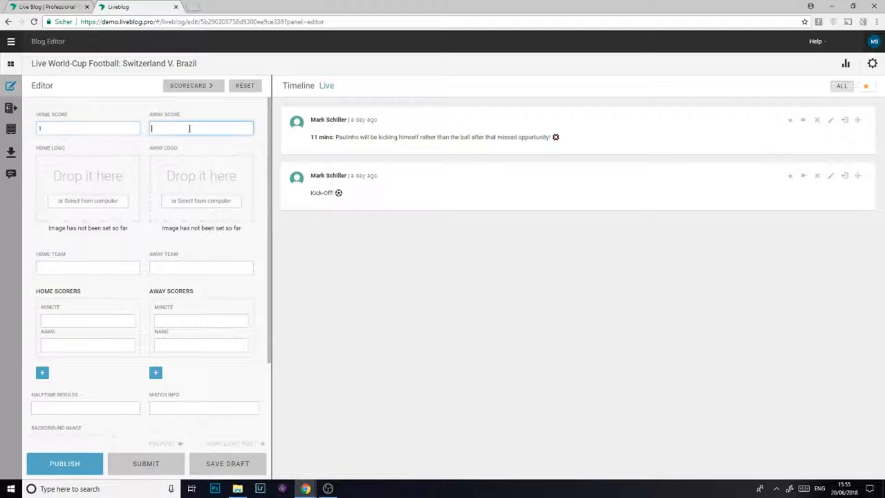
type("0")
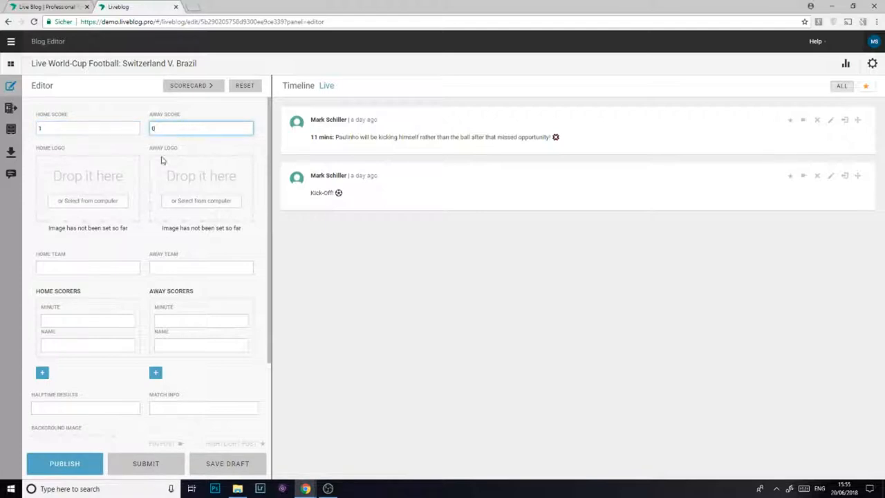
type("Brazil")
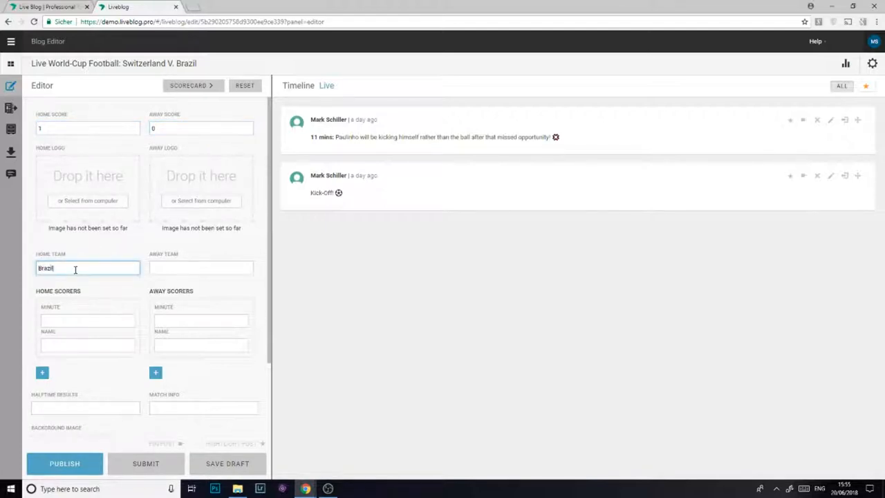
type("Switzerland")
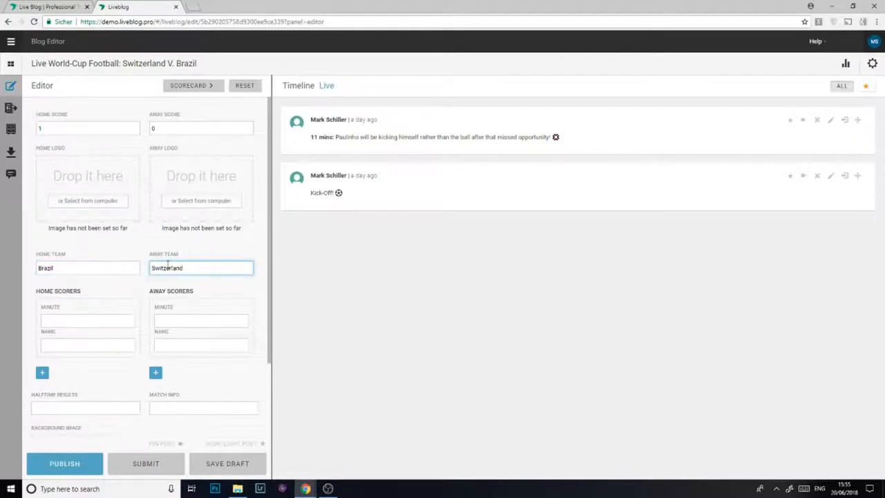
Publish the 1:0 scorecard and give it a stadium background and both flag logos.
left_click(63, 463)
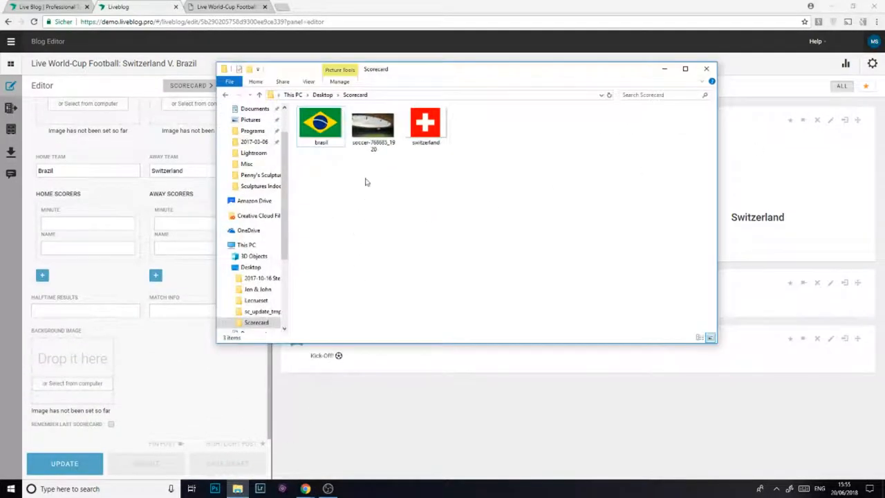
left_click(373, 124)
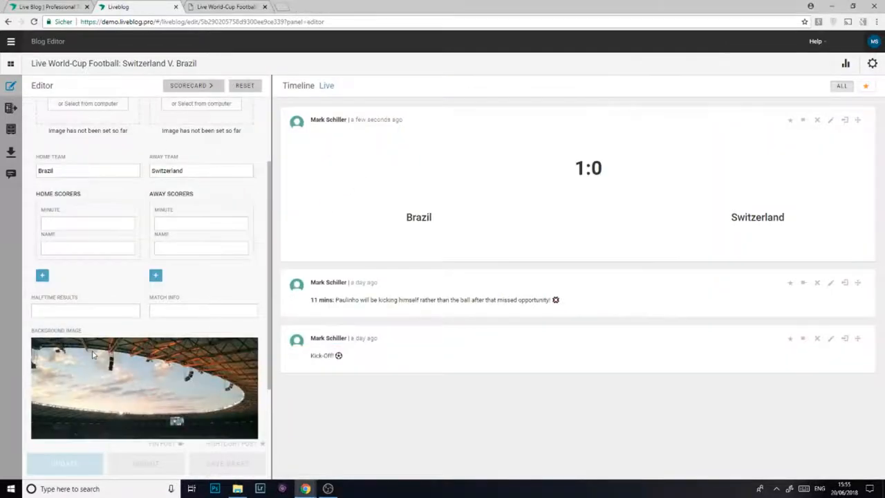
scroll("down", 3)
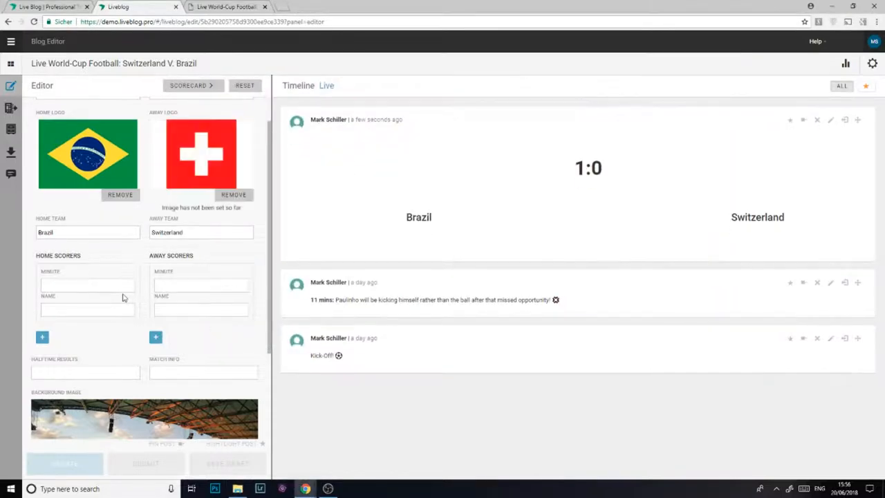
Enter Coutinho at minute 20 as Brazil's home scorer.
left_click(86, 285)
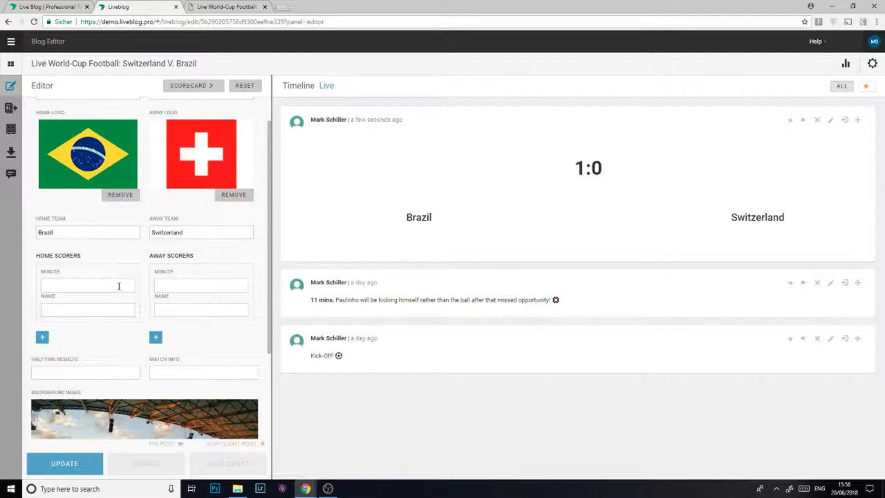
left_click(87, 285)
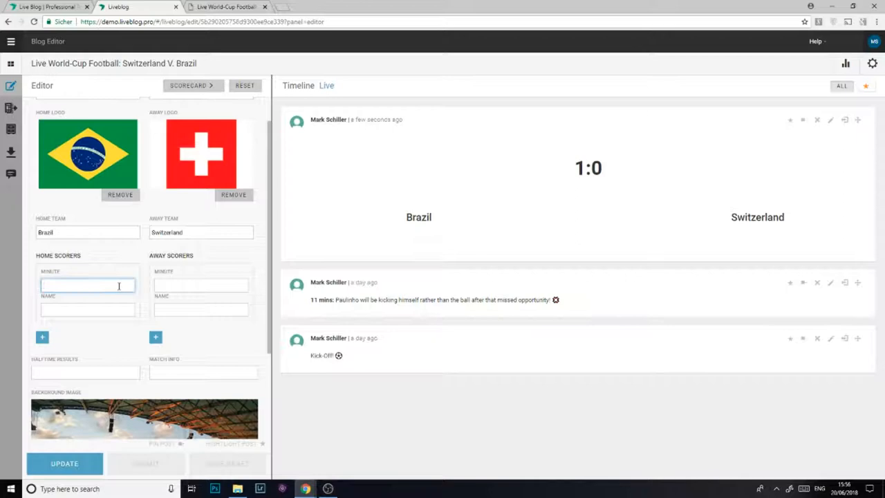
type("20")
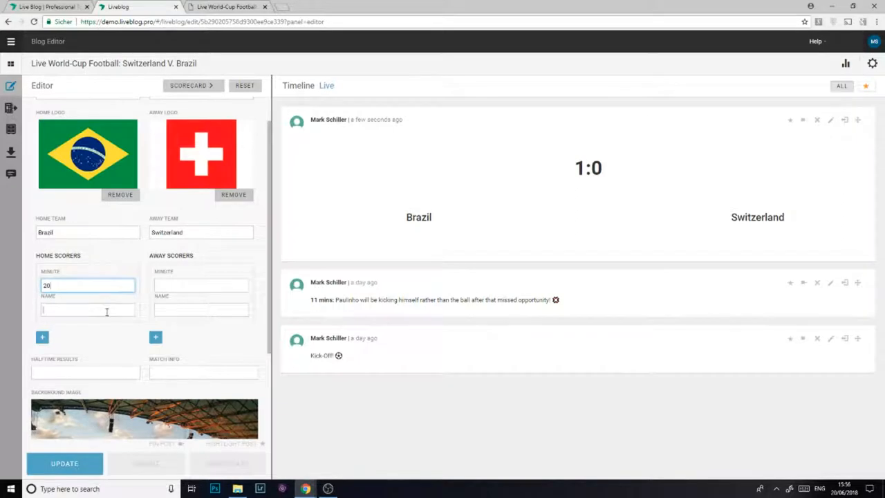
type("Coutinho")
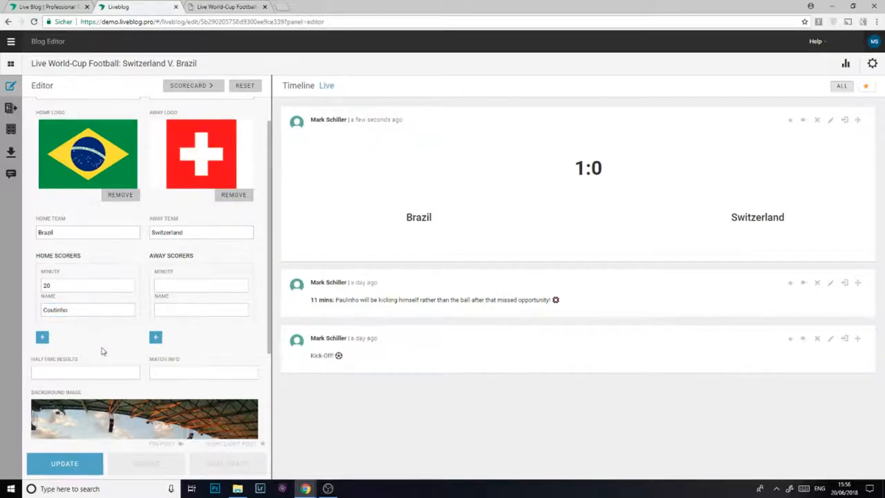
scroll("down", 3)
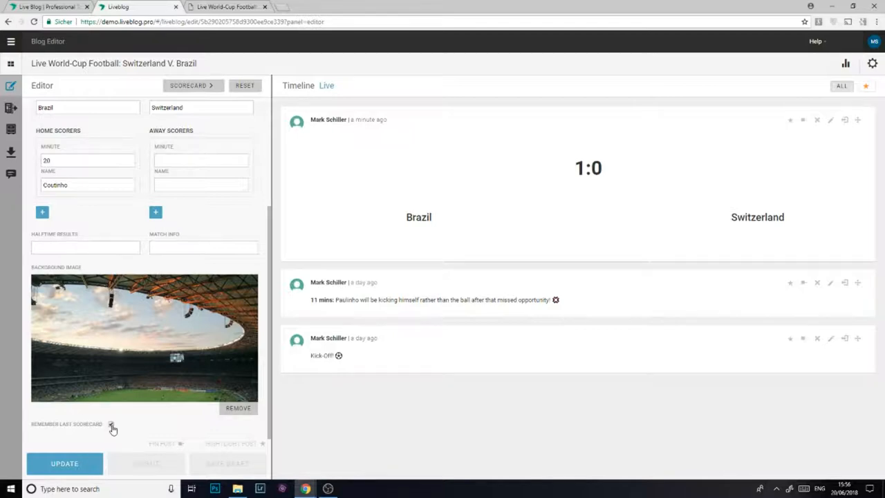
Remember the scorecard, update the published post, and check it on the public blog.
left_click(111, 423)
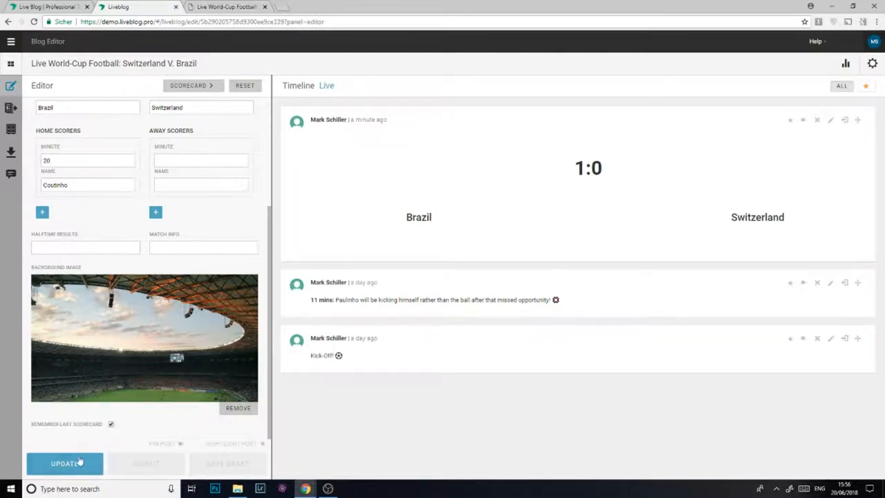
left_click(63, 464)
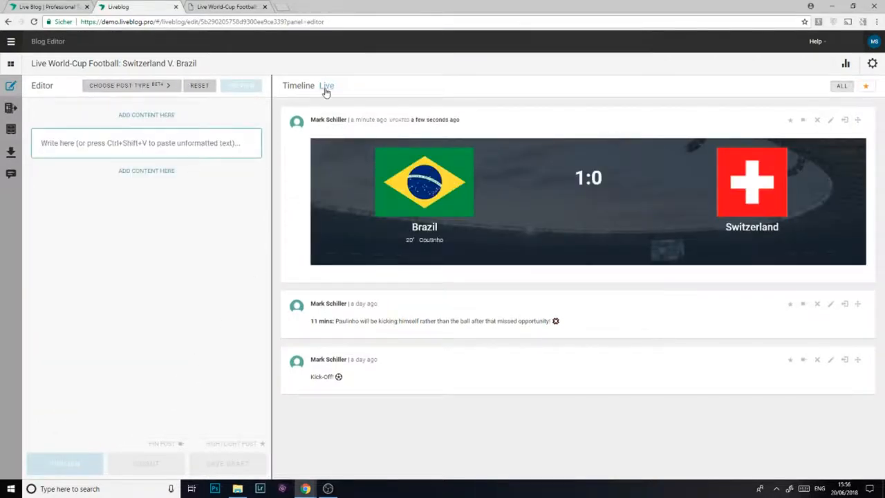
left_click(315, 5)
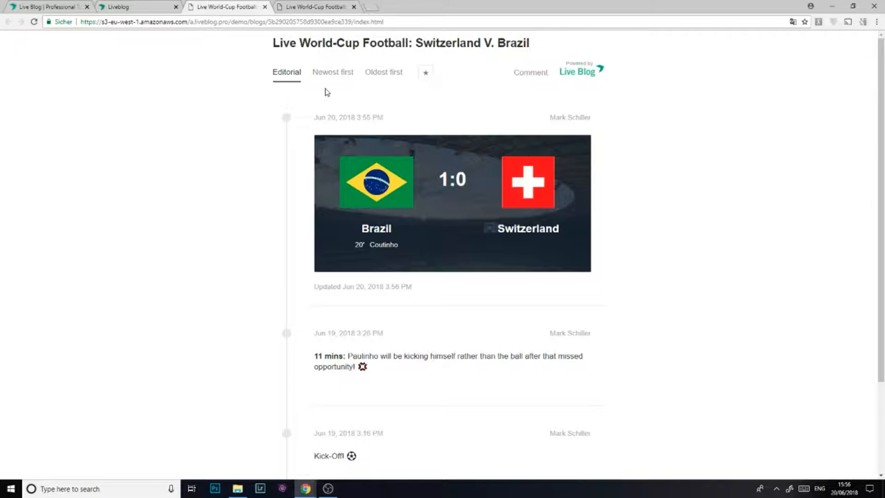
left_click(127, 6)
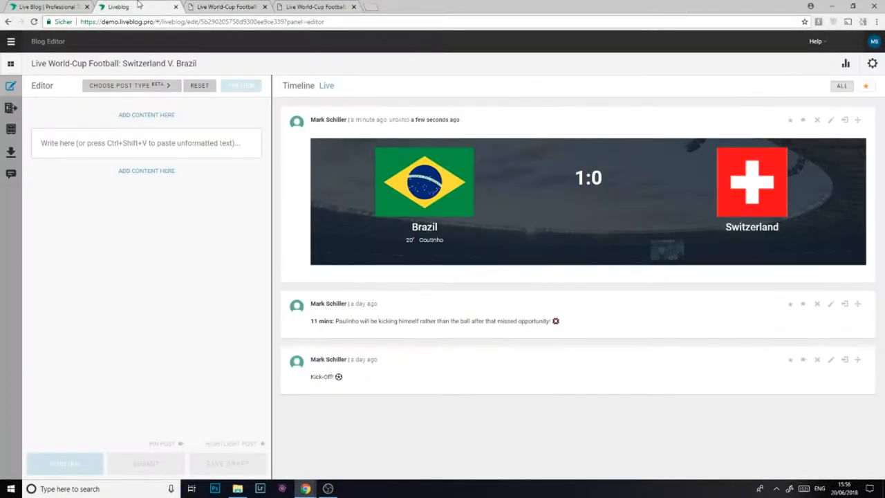
mouse_move(376, 152)
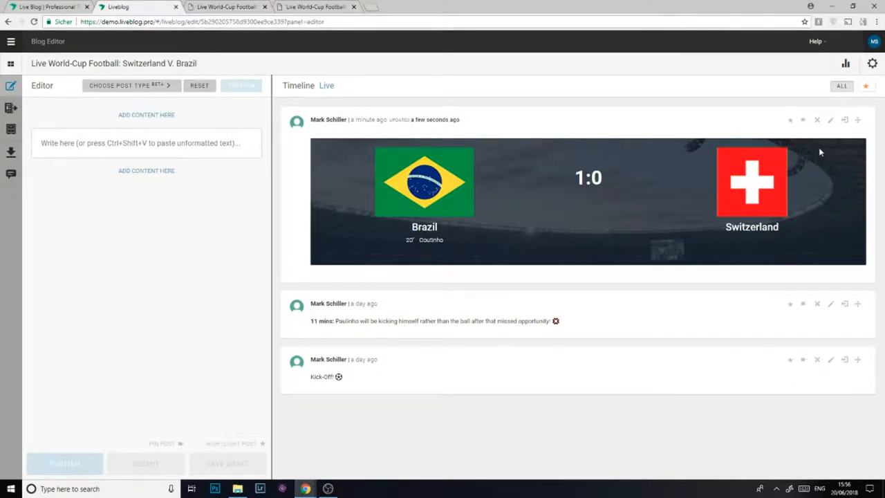
mouse_move(802, 120)
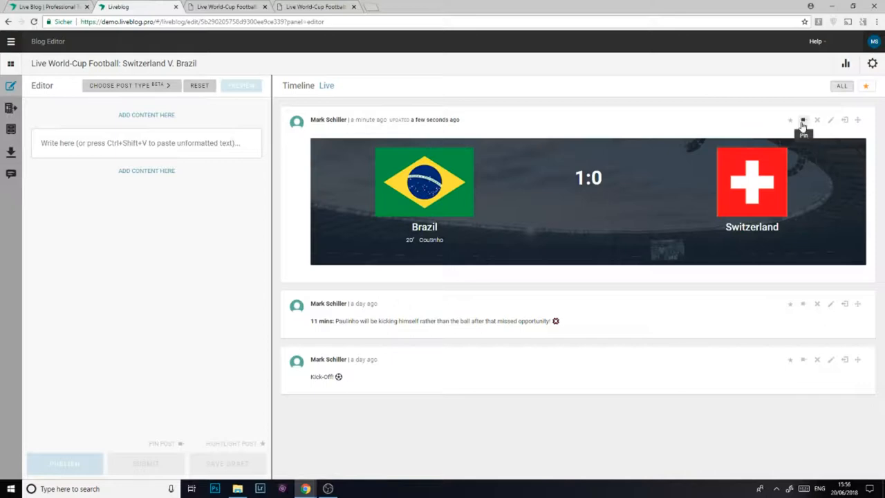
Pin the Brazil 1:0 Switzerland scorecard to the top of the timeline.
left_click(802, 118)
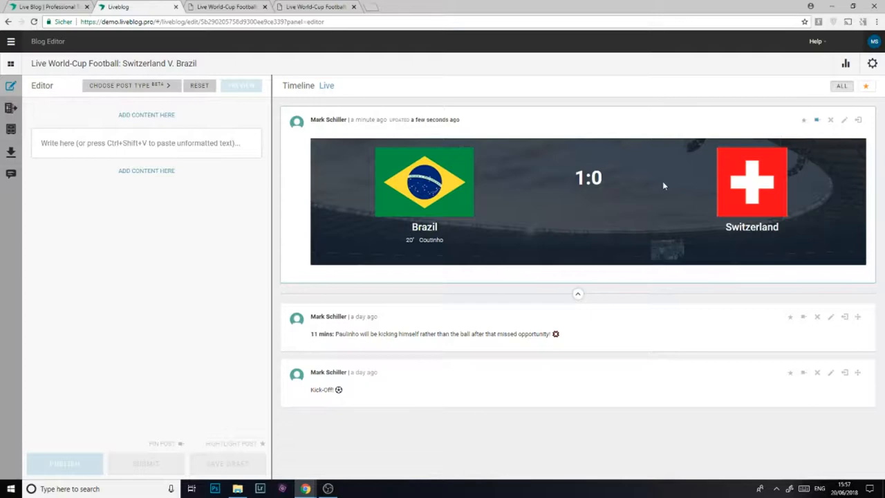
mouse_move(212, 249)
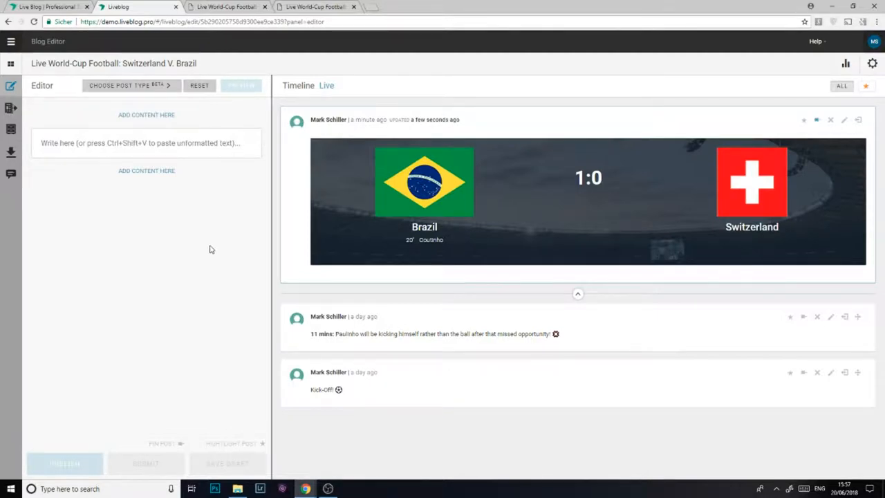
Draft a new scorecard with Switzerland on 1 and Zuber as away scorer at minute 50.
left_click(127, 86)
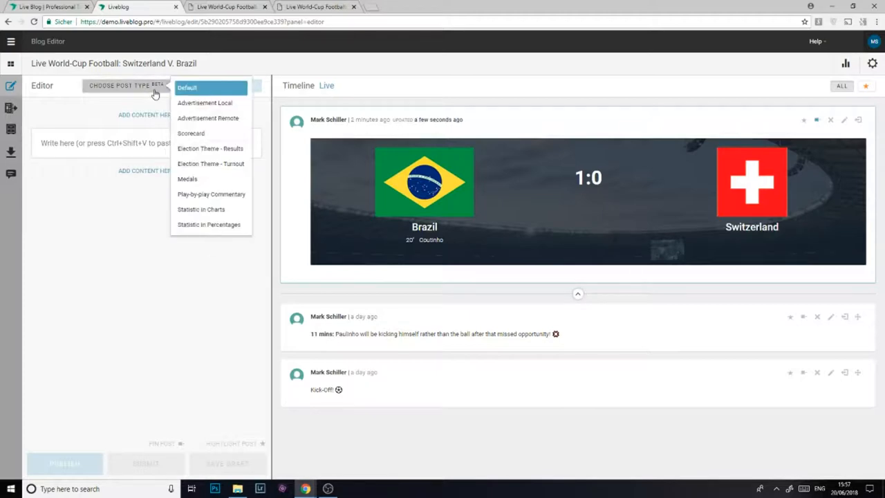
left_click(191, 133)
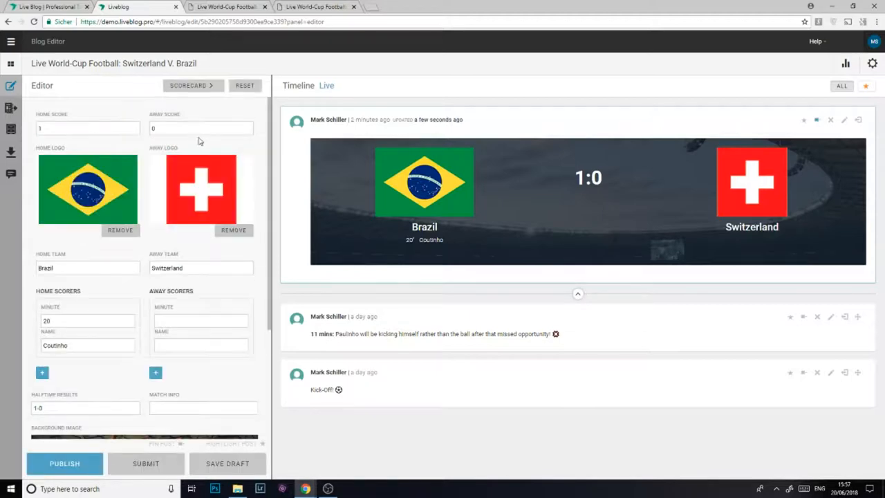
left_click(201, 127)
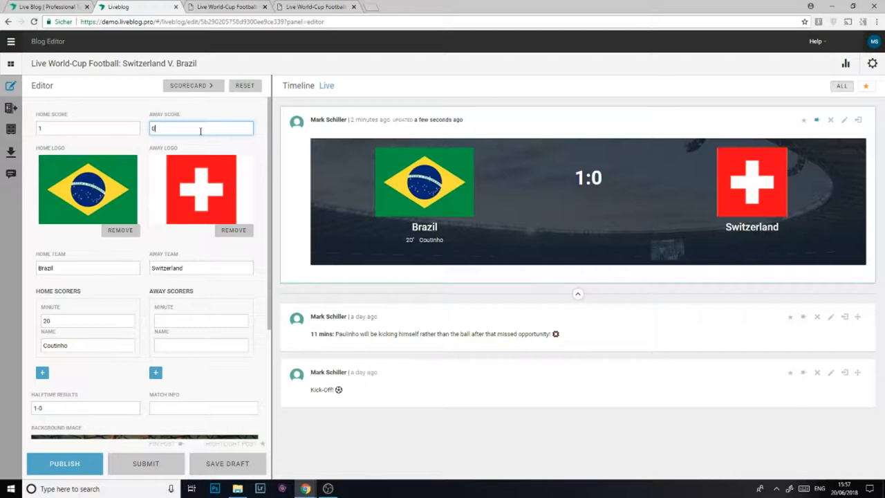
scroll("down", 3)
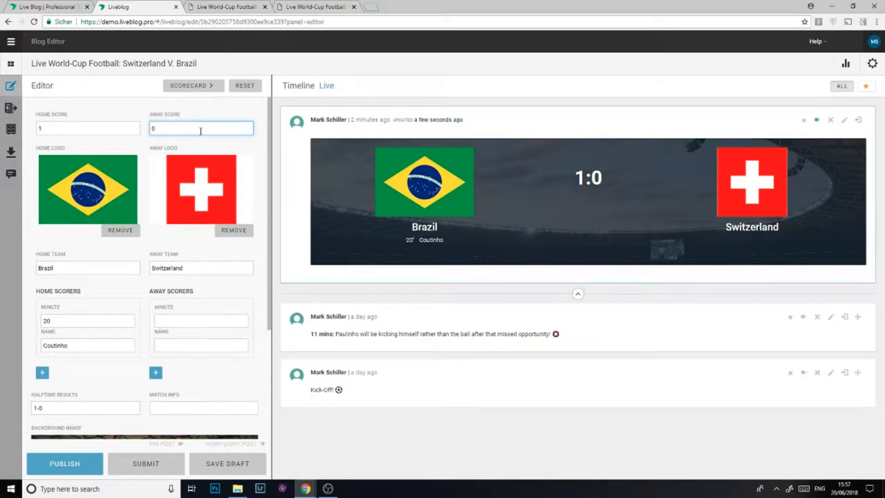
type("1")
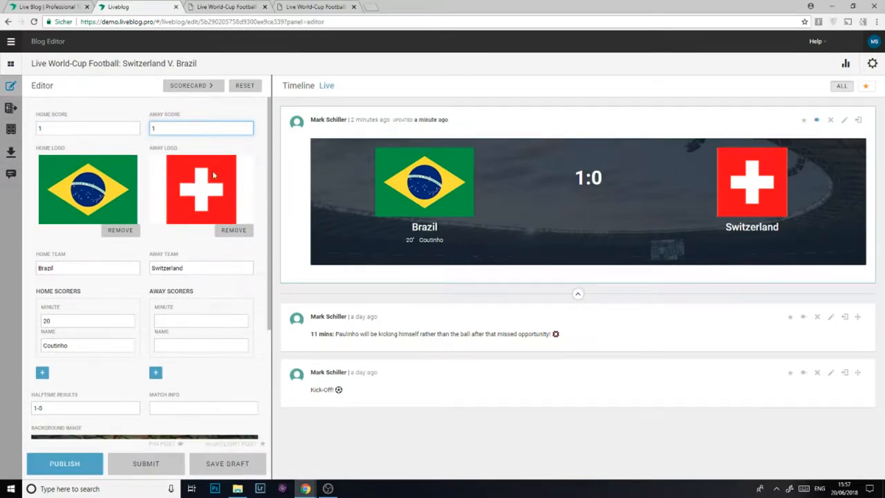
left_click(201, 321)
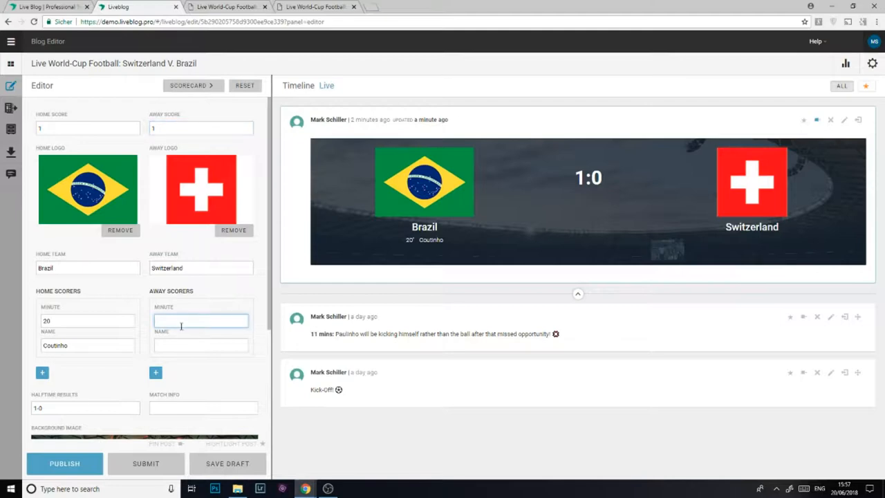
type("50")
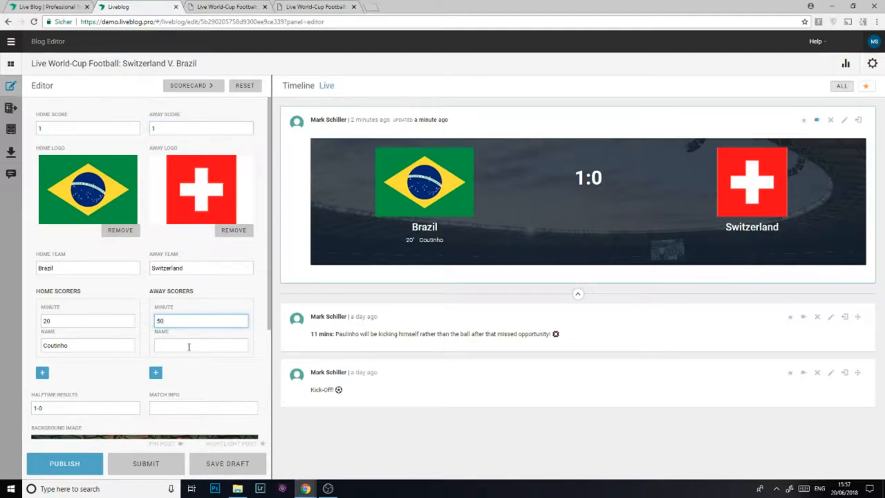
type("Zuber")
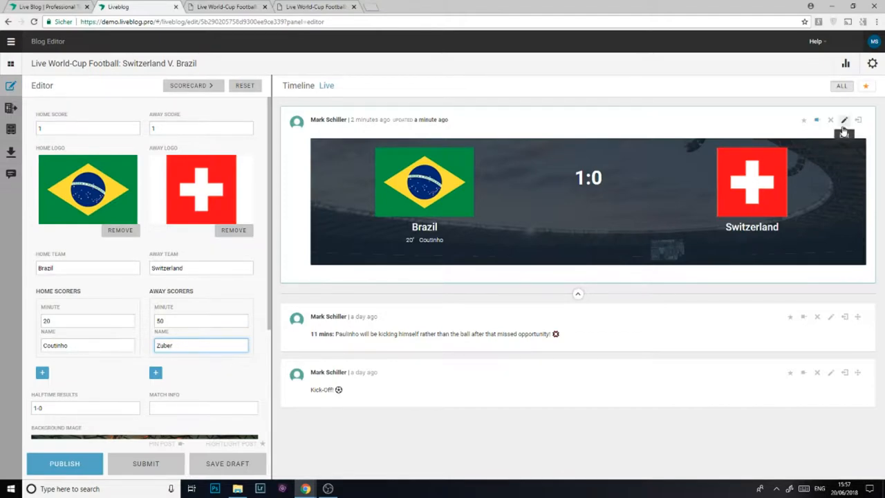
mouse_move(844, 119)
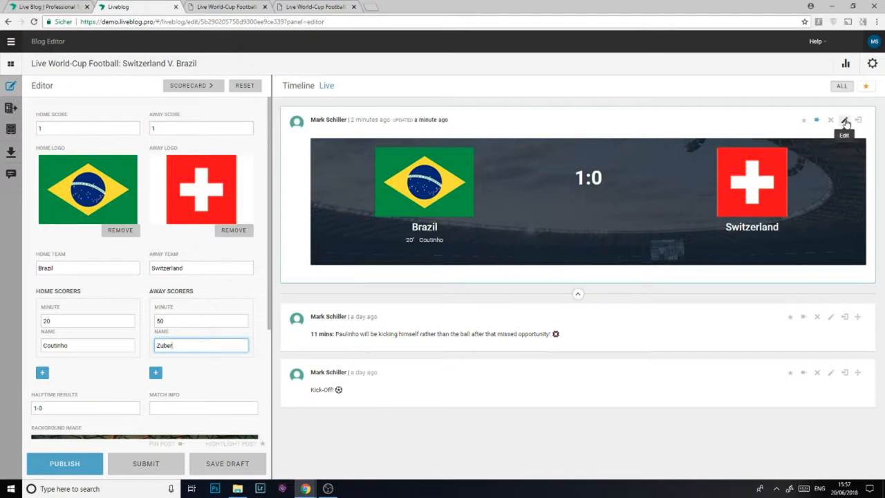
mouse_move(845, 120)
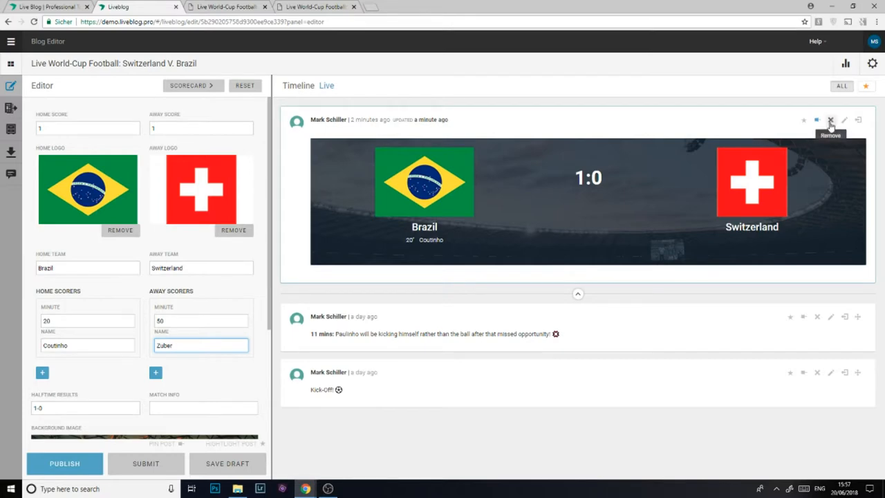
Unpin the 1:0 scorecard post from the timeline.
left_click(816, 119)
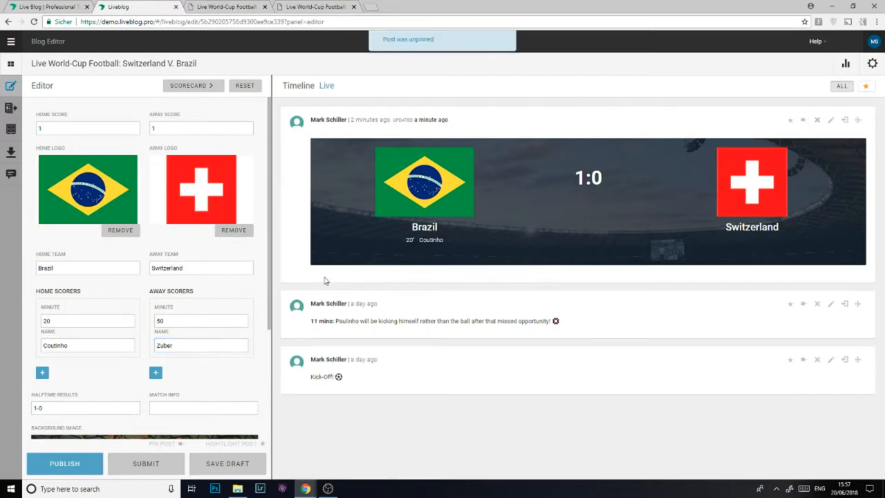
scroll("down", 3)
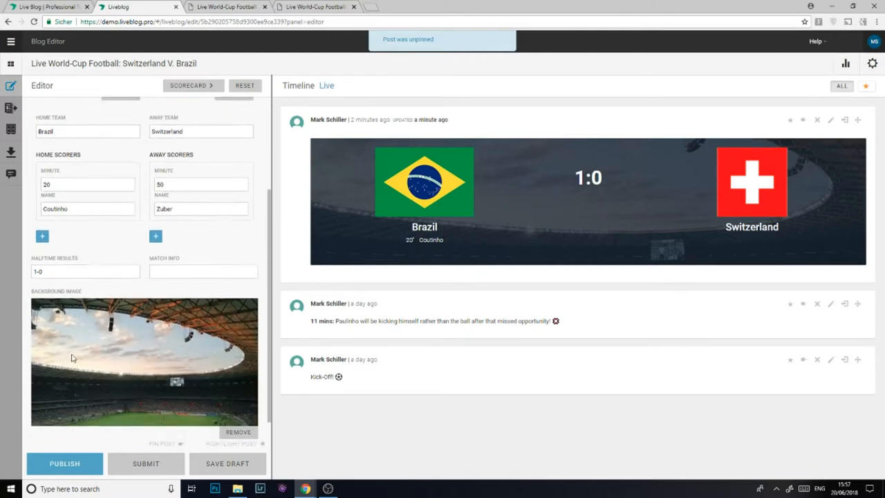
Add 'Half Time 1-0' as half-time result and publish the 1:1 scorecard.
left_click(86, 270)
type("Half Time ")
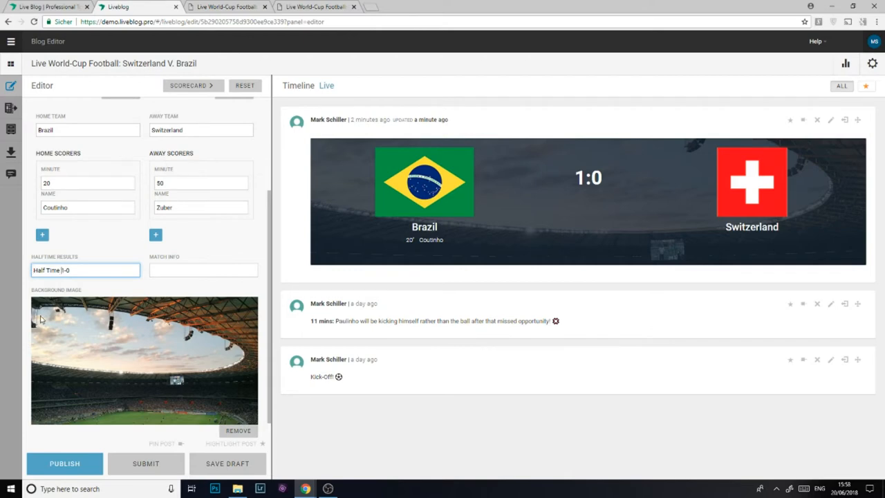
left_click(64, 463)
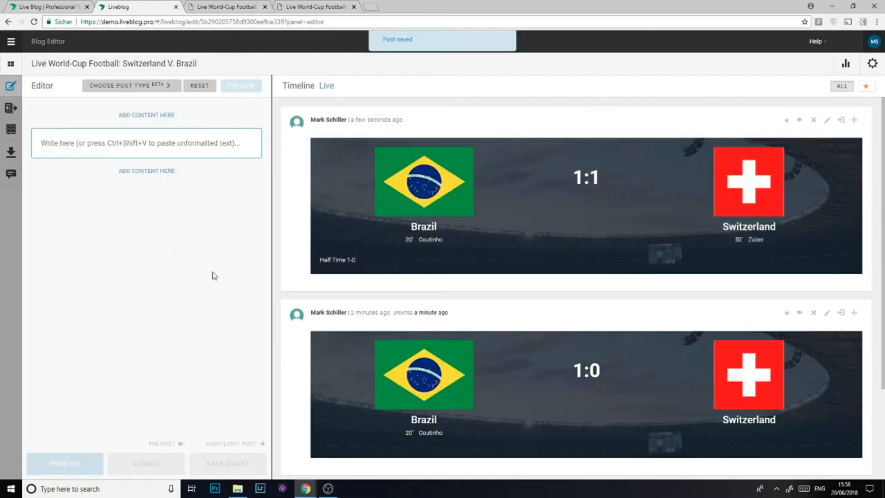